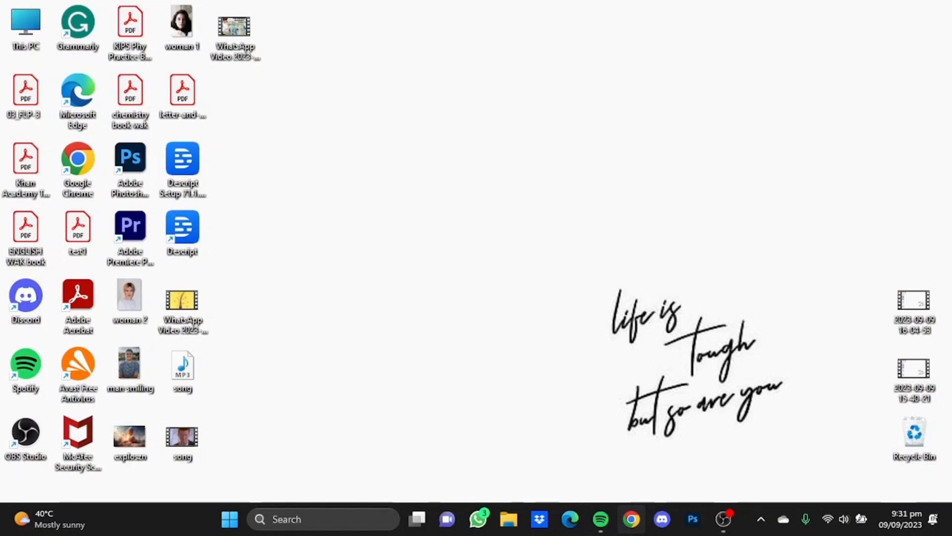
Launch Chrome and go to audioalter.com
{"action": "left_click", "coordinate": [631, 519]}
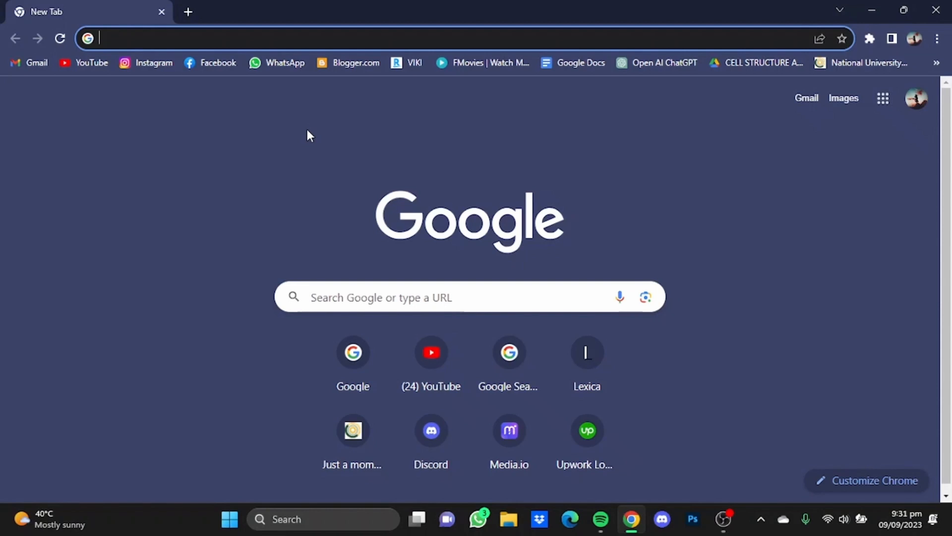
{"action": "type", "text": "audioalter.com"}
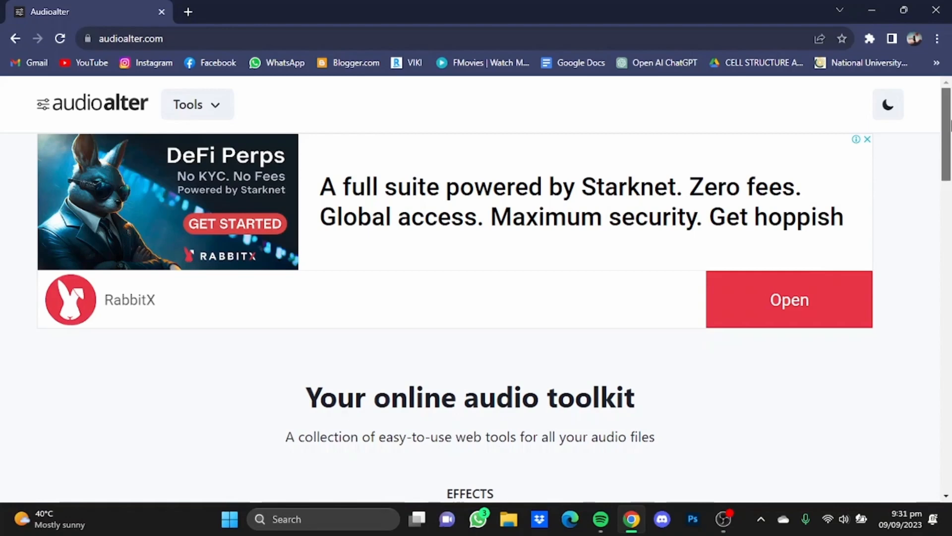
Choose the Vocal Remover tool and load song.mp3 from the Desktop into it
{"action": "scroll", "scroll_direction": "down", "scroll_amount": 3}
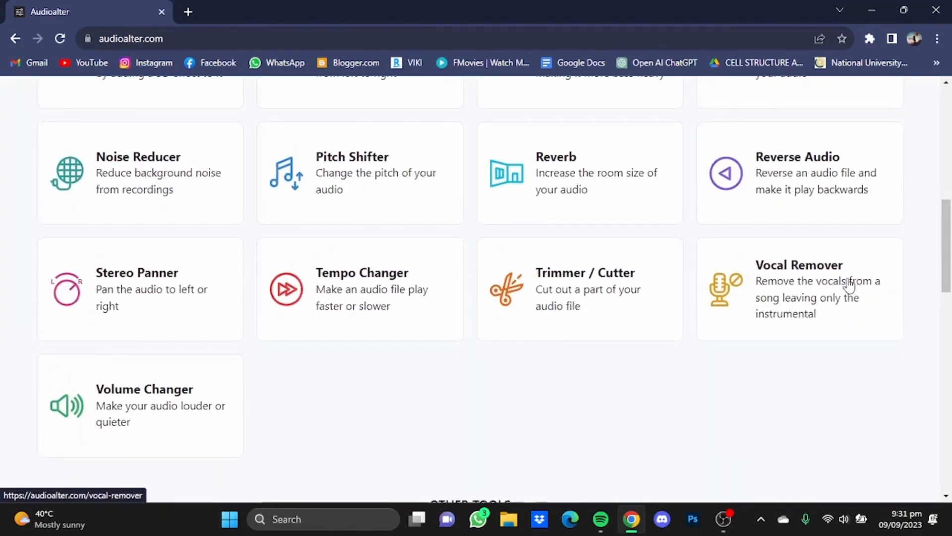
{"action": "left_click", "coordinate": [799, 264]}
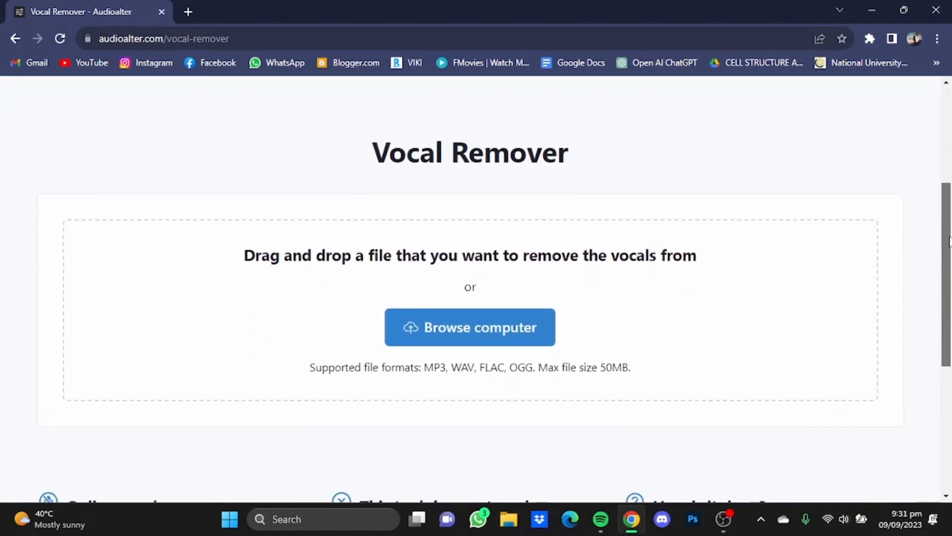
{"action": "scroll", "scroll_direction": "down", "scroll_amount": 3}
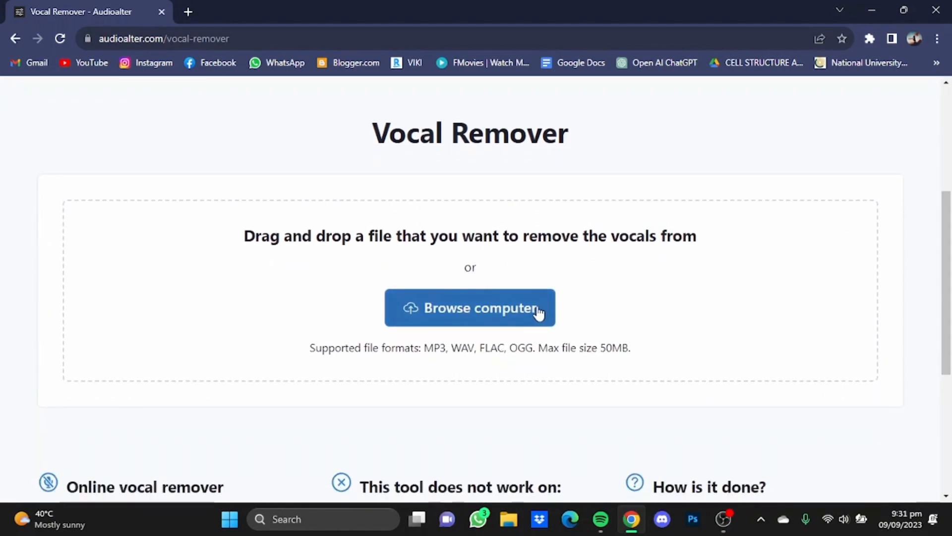
{"action": "left_click", "coordinate": [469, 307]}
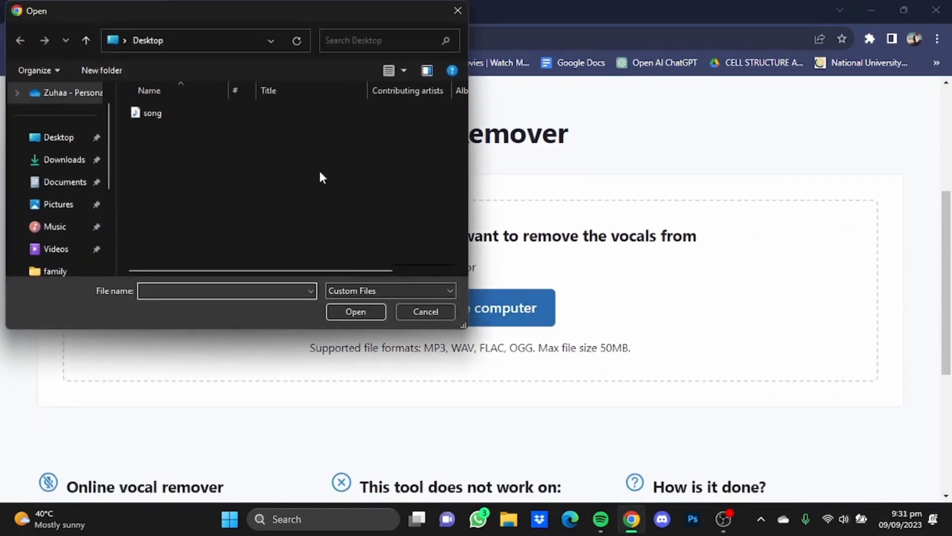
{"action": "left_click", "coordinate": [152, 113]}
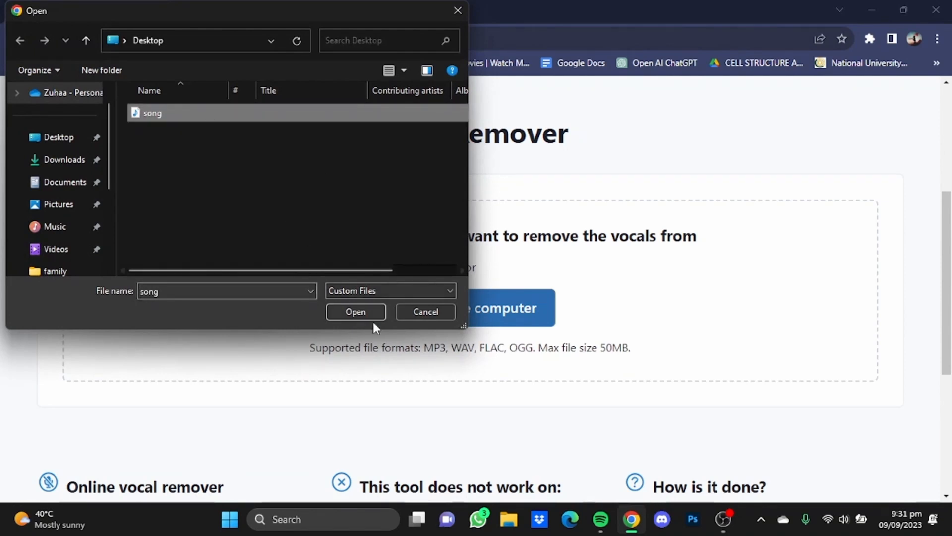
{"action": "left_click", "coordinate": [355, 310]}
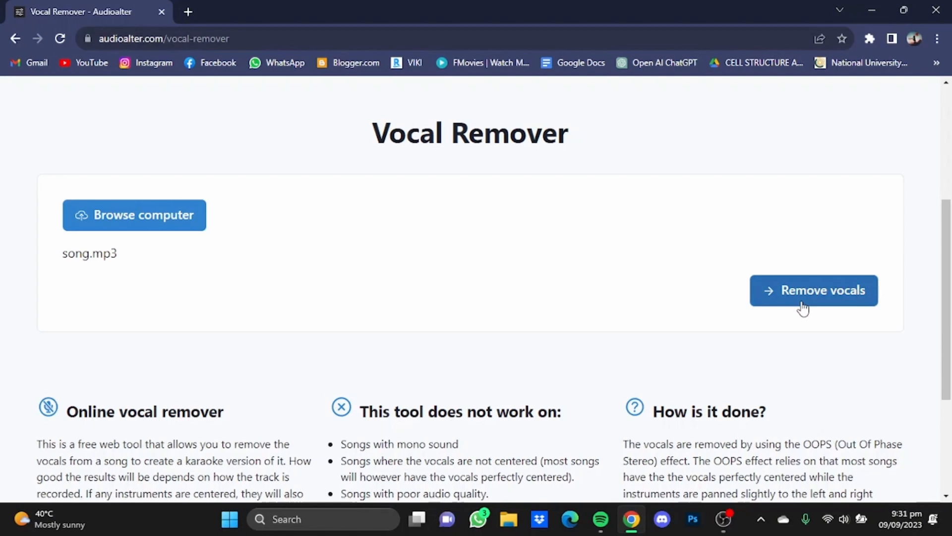
Remove the vocals and save the karaoke track to the desktop as song (1).mp3
{"action": "left_click", "coordinate": [813, 290]}
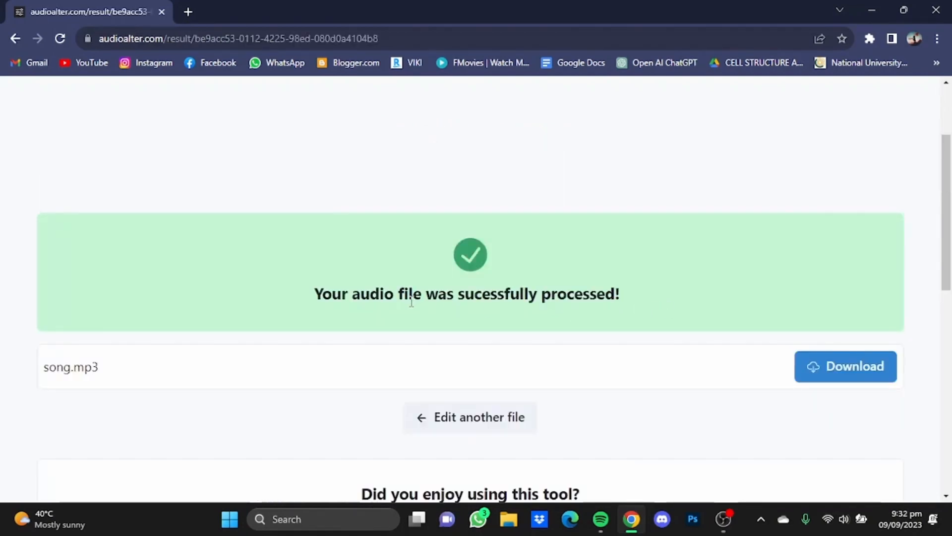
{"action": "mouse_move", "coordinate": [483, 290]}
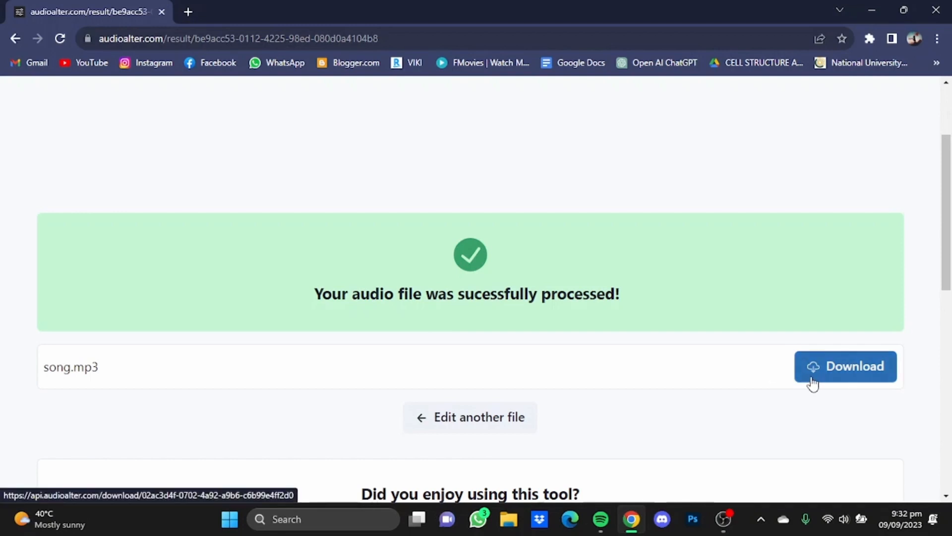
{"action": "left_click", "coordinate": [845, 366]}
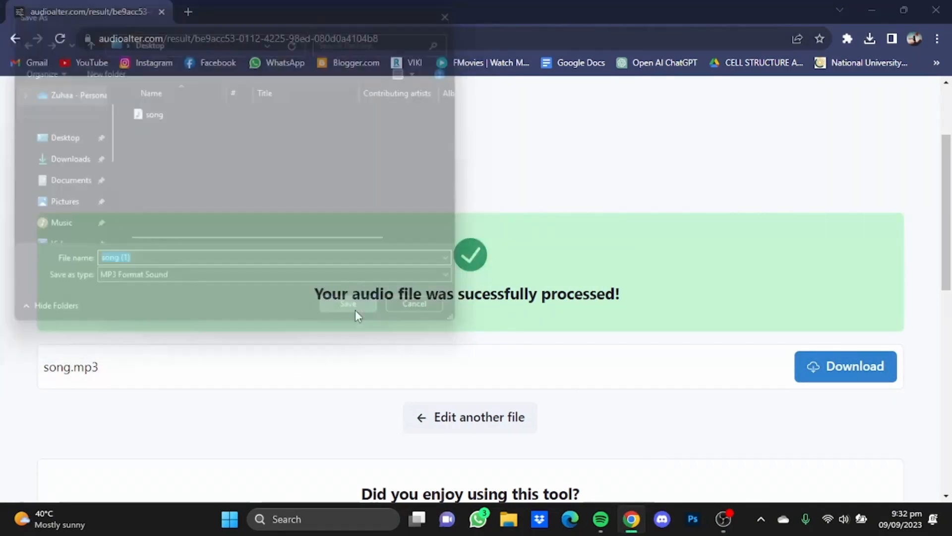
{"action": "left_click", "coordinate": [347, 304]}
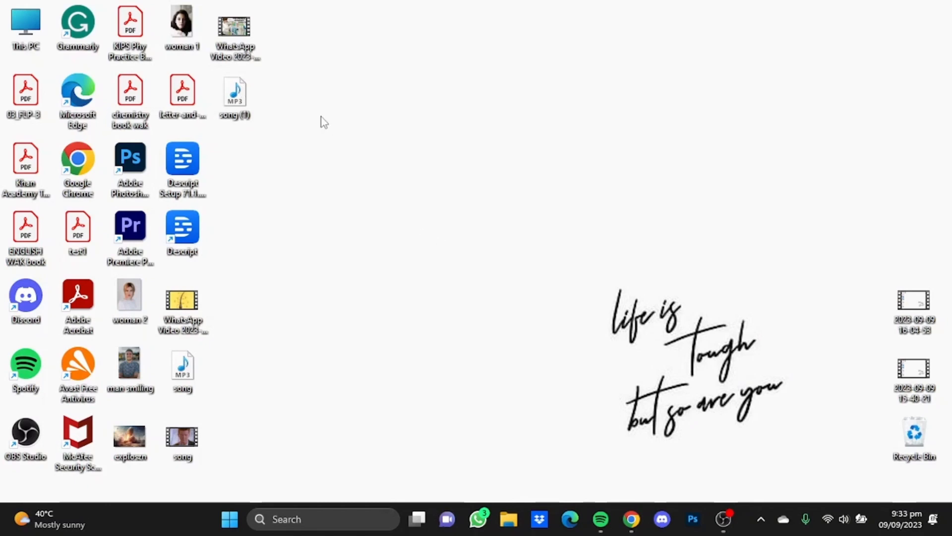
{"action": "mouse_move", "coordinate": [280, 130]}
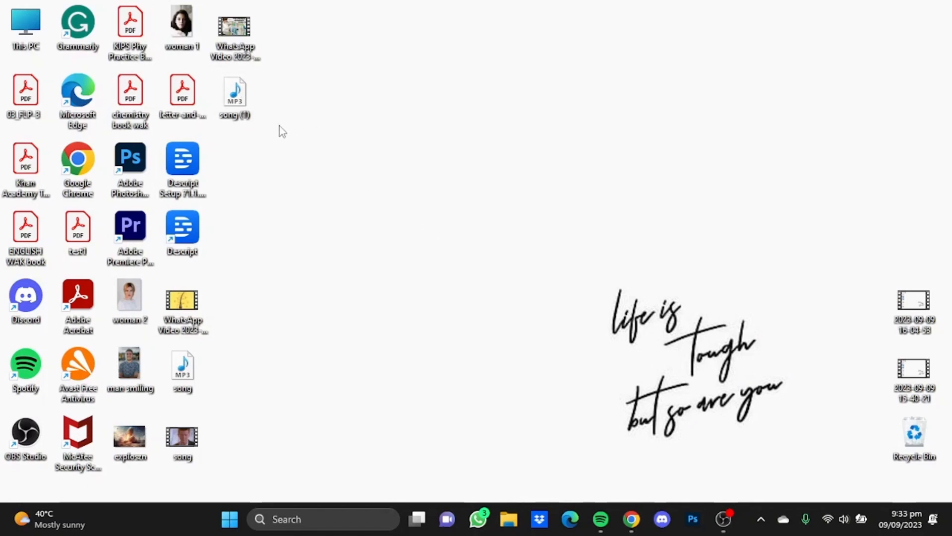
Search Google for 'vocal remover' and go to the Vocal Remover and Isolation [AI] result
{"action": "left_click", "coordinate": [632, 519]}
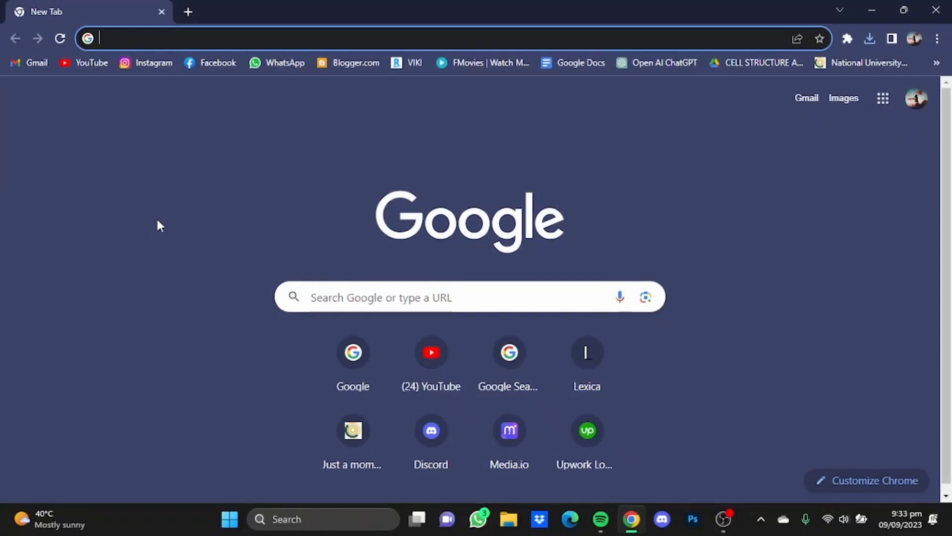
{"action": "type", "text": "vocal remover"}
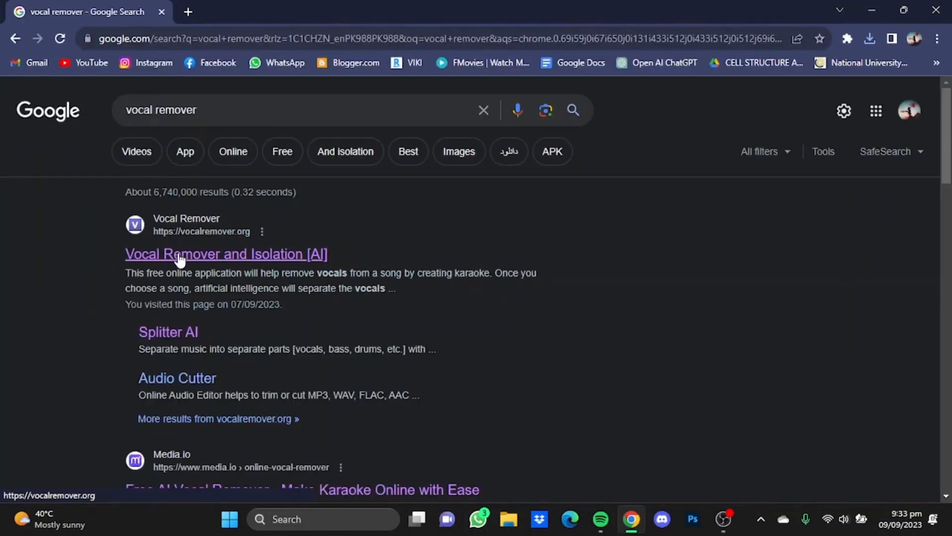
{"action": "left_click", "coordinate": [226, 252]}
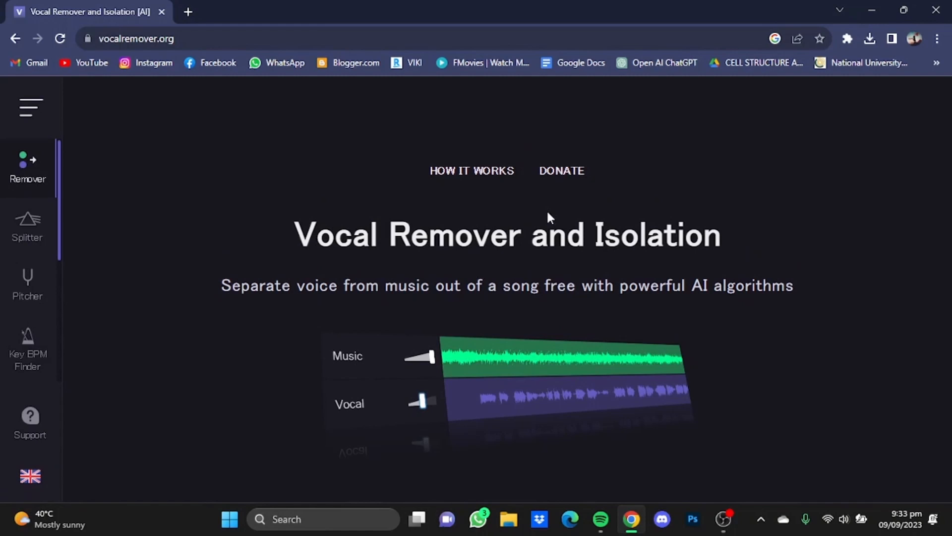
{"action": "mouse_move", "coordinate": [6, 161]}
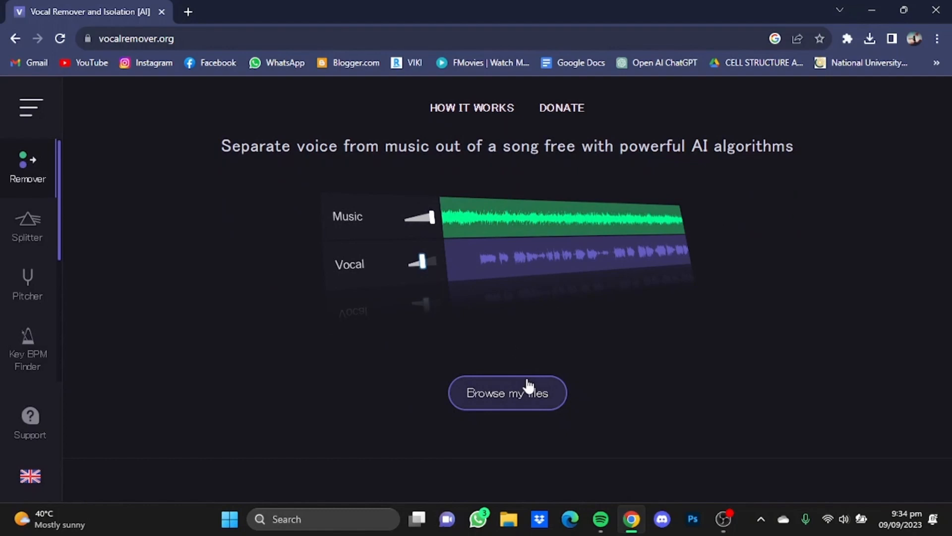
Upload song.mp3 from the Desktop for separation and bring up the Music/Vocal save options
{"action": "left_click", "coordinate": [507, 392]}
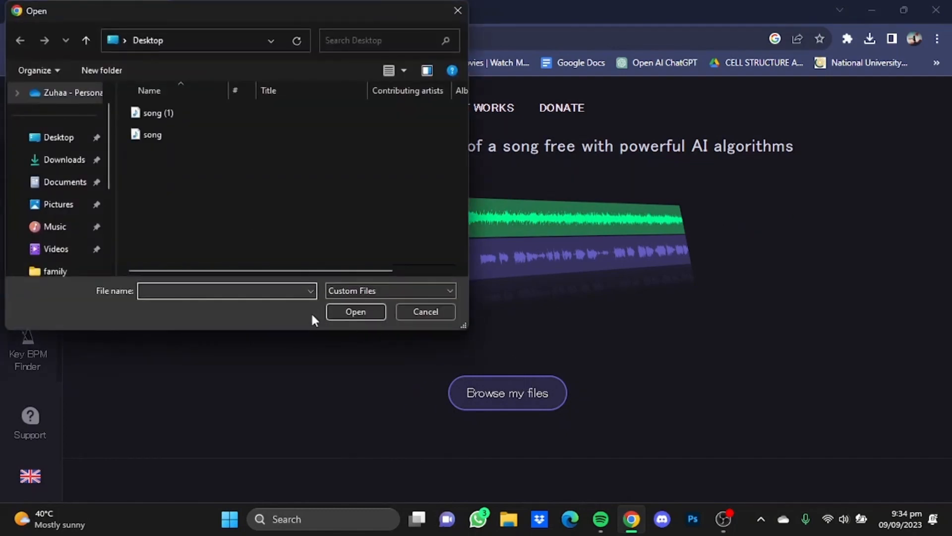
{"action": "left_click", "coordinate": [153, 134]}
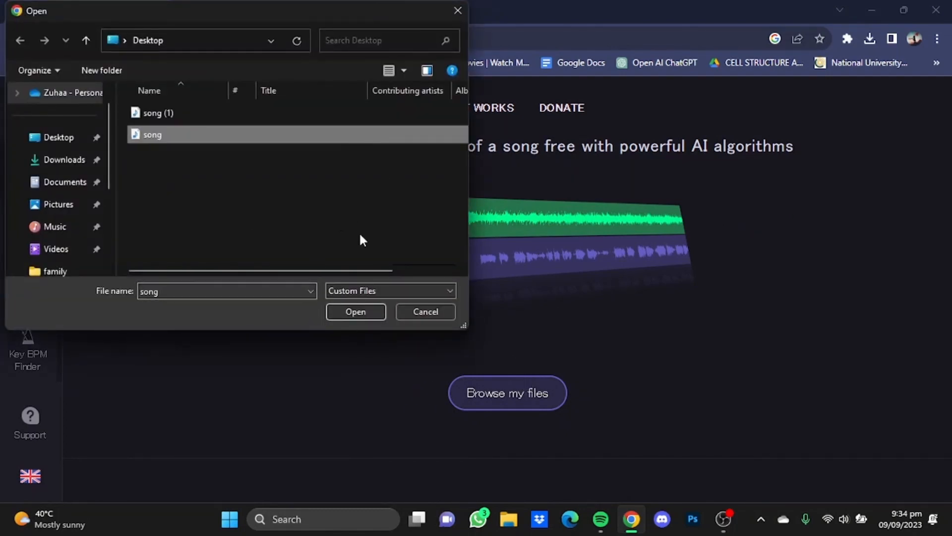
{"action": "left_click", "coordinate": [356, 312]}
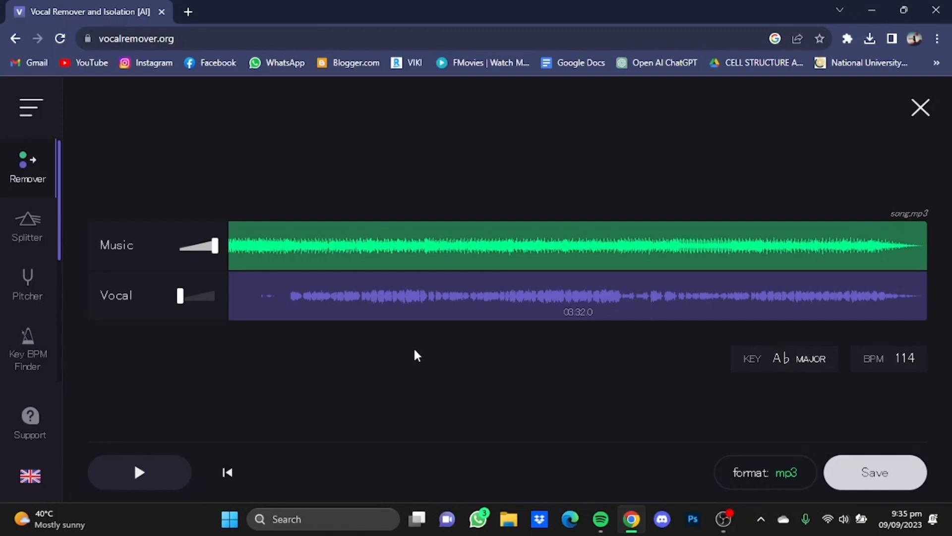
{"action": "mouse_move", "coordinate": [568, 429]}
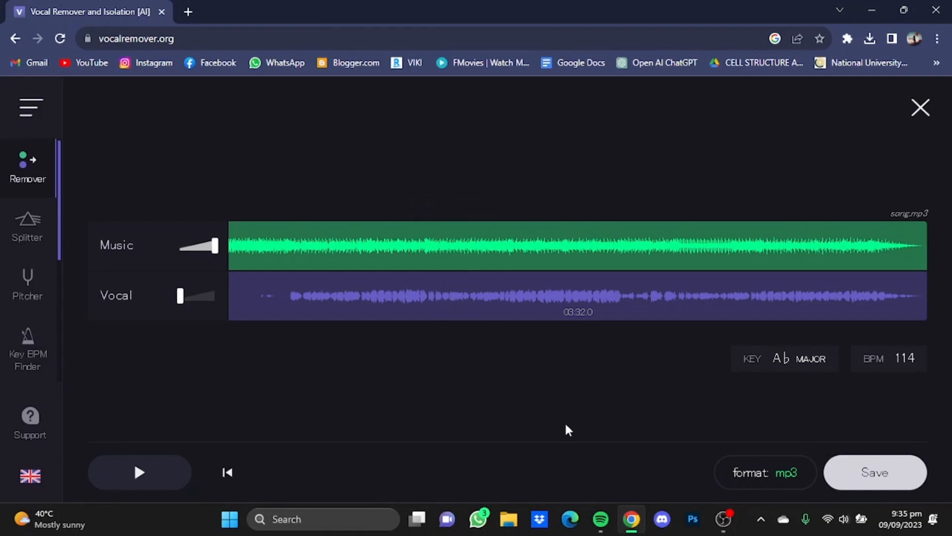
{"action": "left_click", "coordinate": [875, 472]}
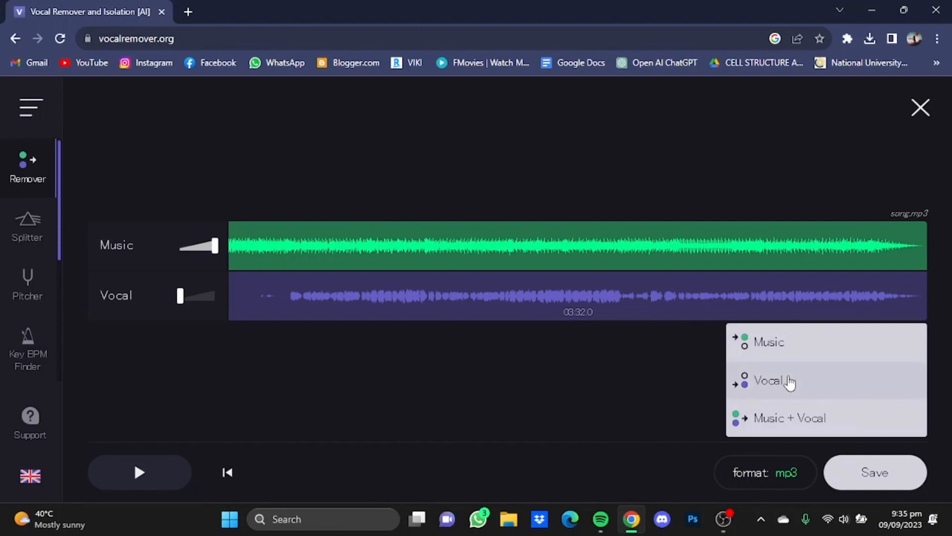
{"action": "mouse_move", "coordinate": [810, 418]}
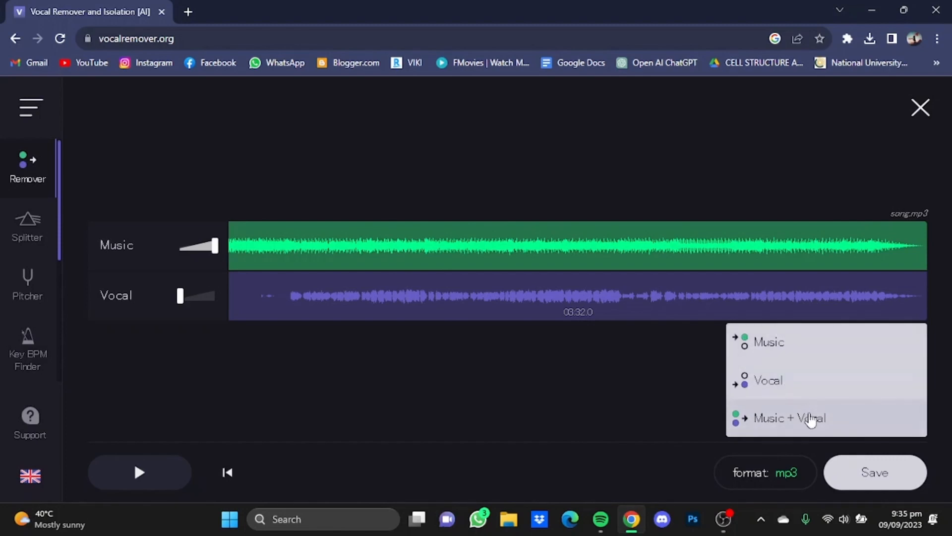
{"action": "mouse_move", "coordinate": [801, 380]}
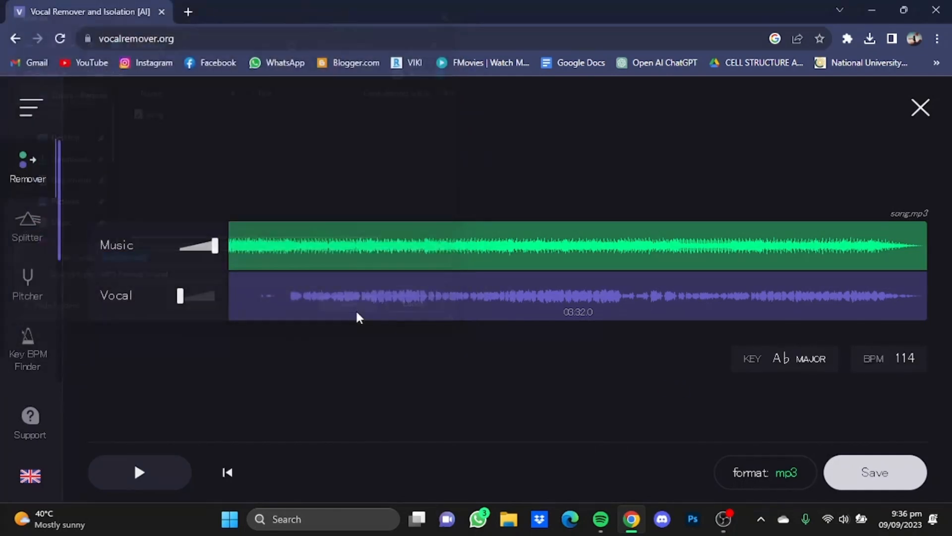
Close the vocal remover window, relaunch Chrome and go to vocali.se
{"action": "left_click", "coordinate": [920, 107]}
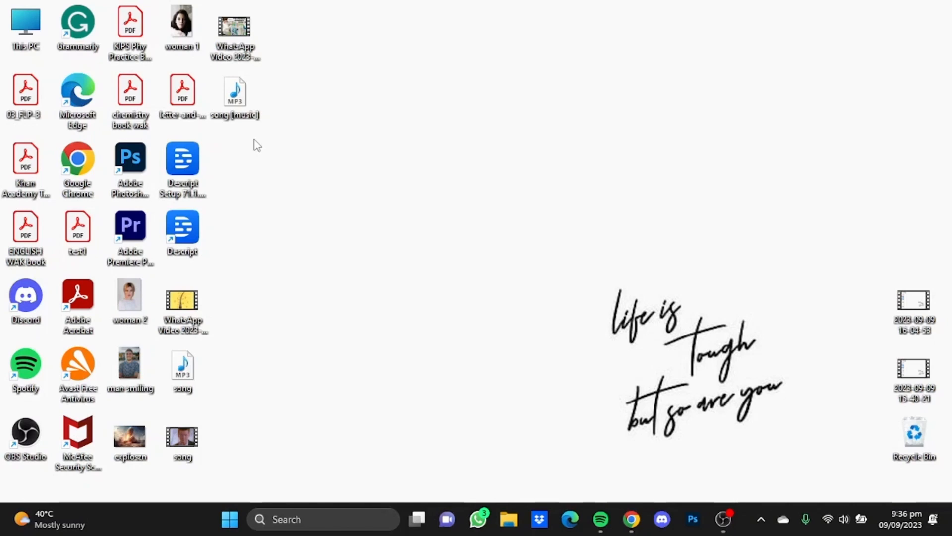
{"action": "mouse_move", "coordinate": [408, 239]}
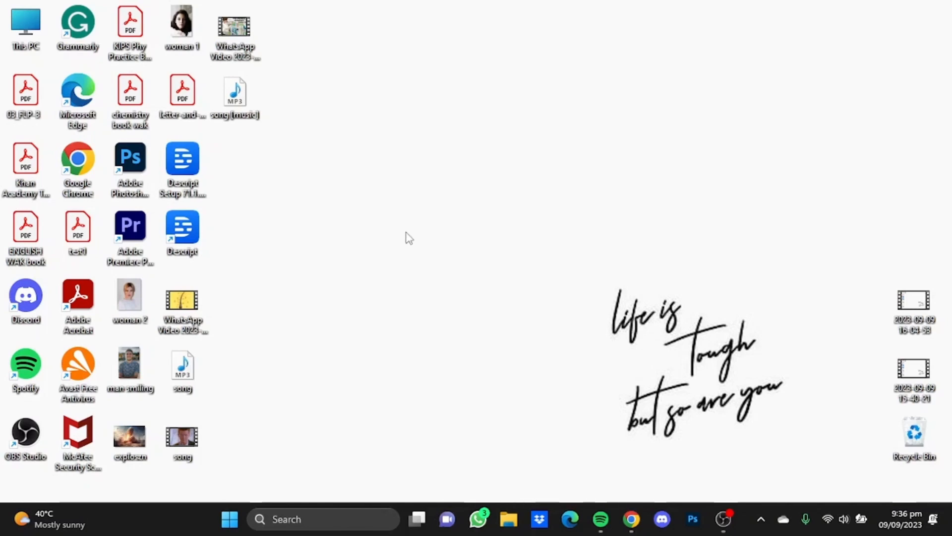
{"action": "left_click", "coordinate": [631, 519]}
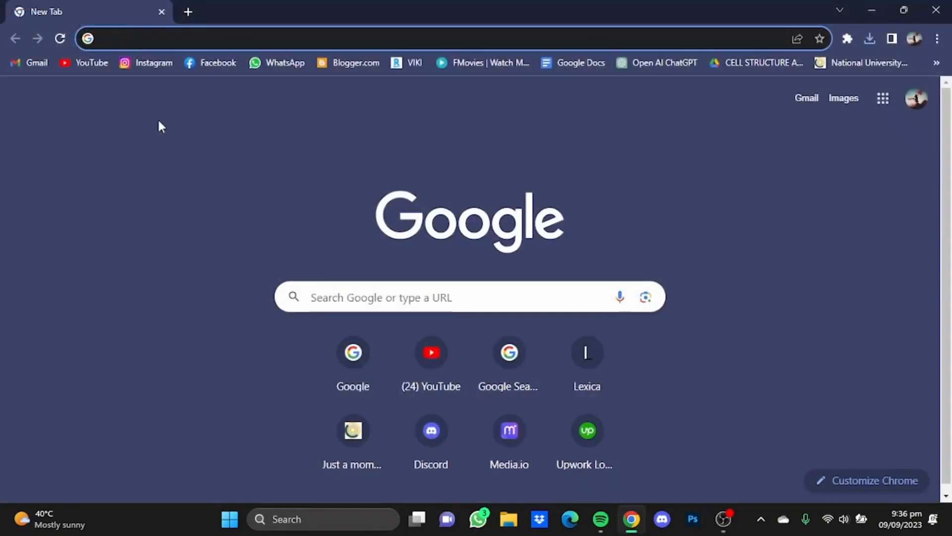
{"action": "left_click", "coordinate": [244, 39]}
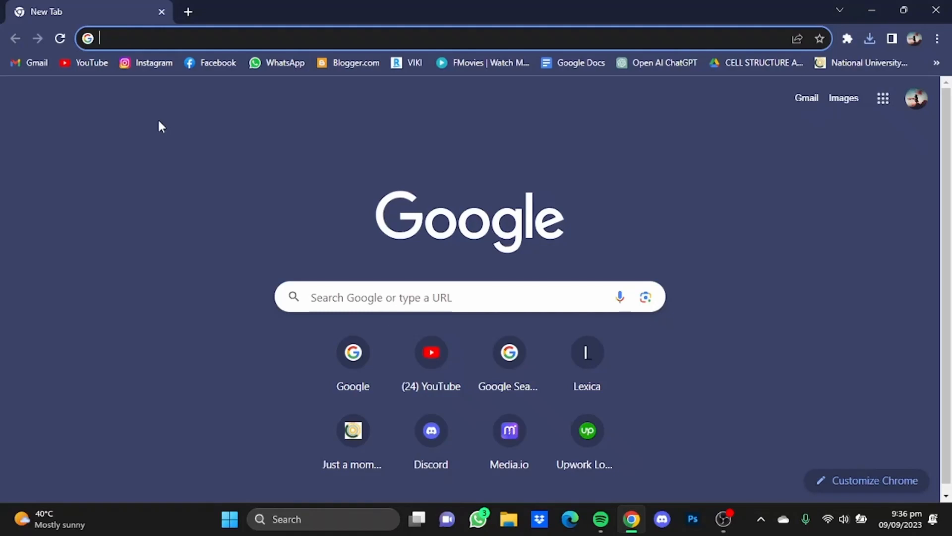
{"action": "type", "text": "vocali.se/en"}
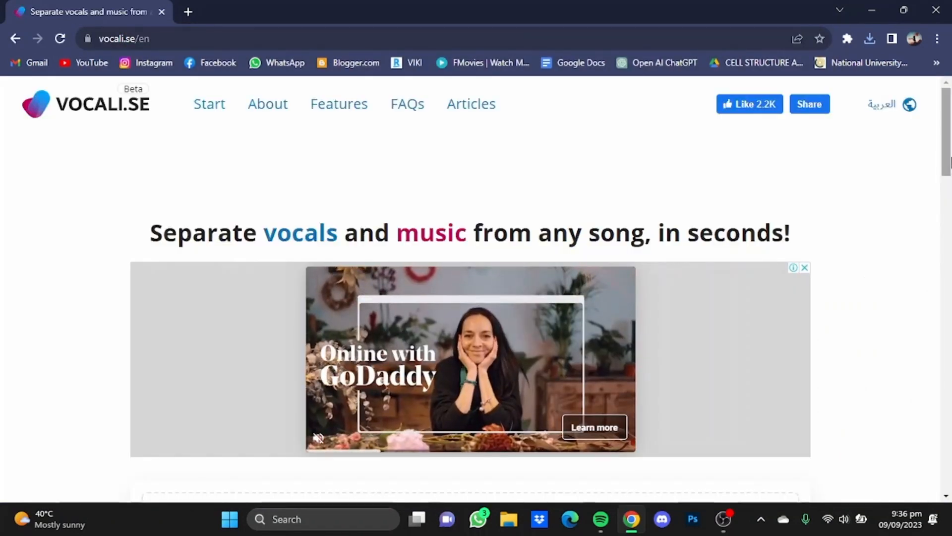
Load song.mp3 from the Desktop into the Vocali.se upload box
{"action": "scroll", "scroll_direction": "down", "scroll_amount": 3}
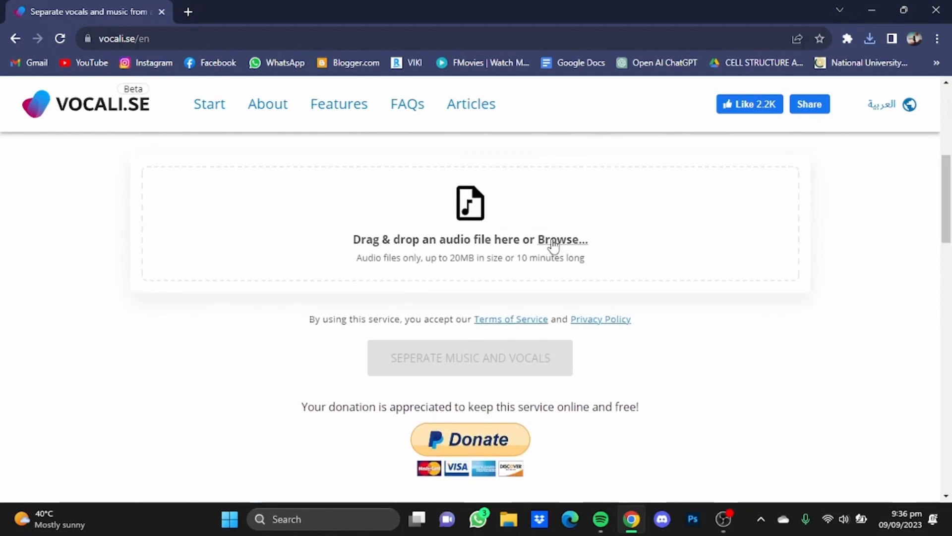
{"action": "left_click", "coordinate": [560, 239]}
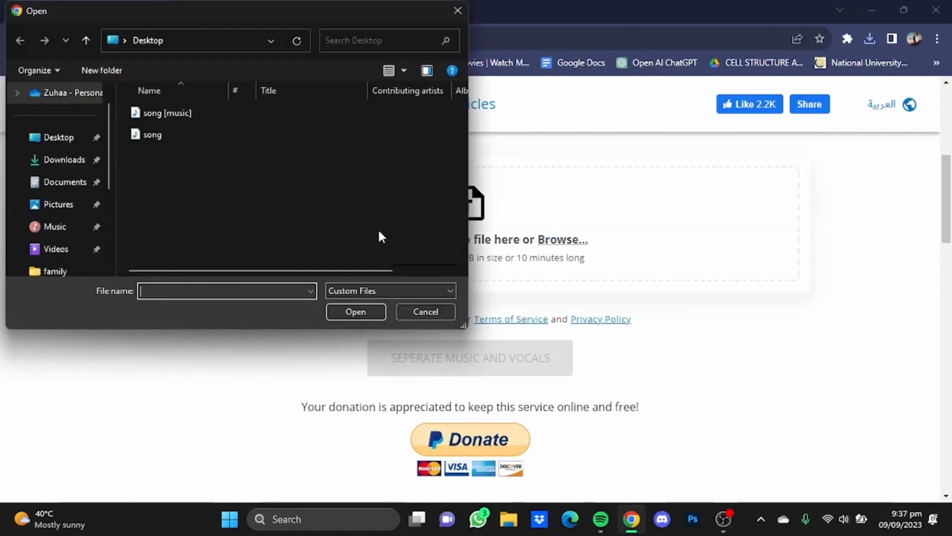
{"action": "left_click", "coordinate": [152, 134]}
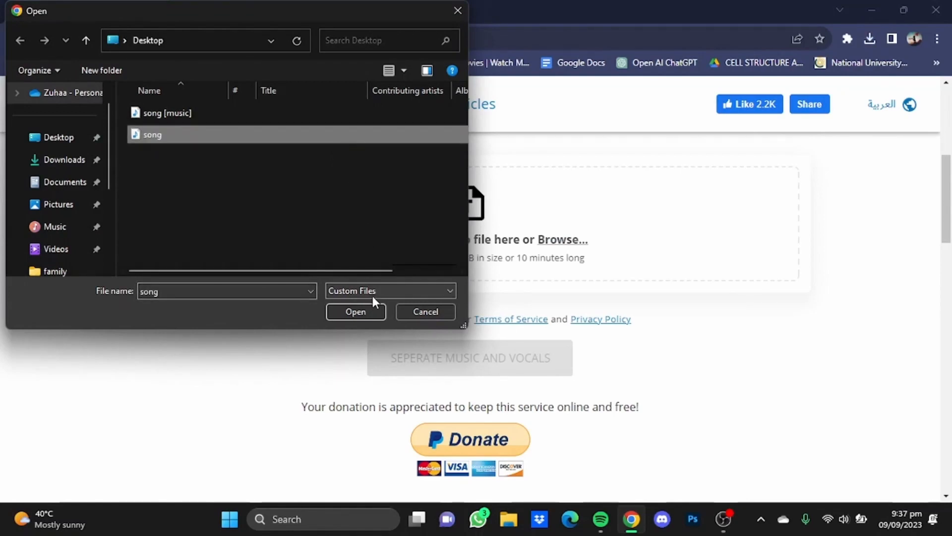
{"action": "left_click", "coordinate": [356, 311]}
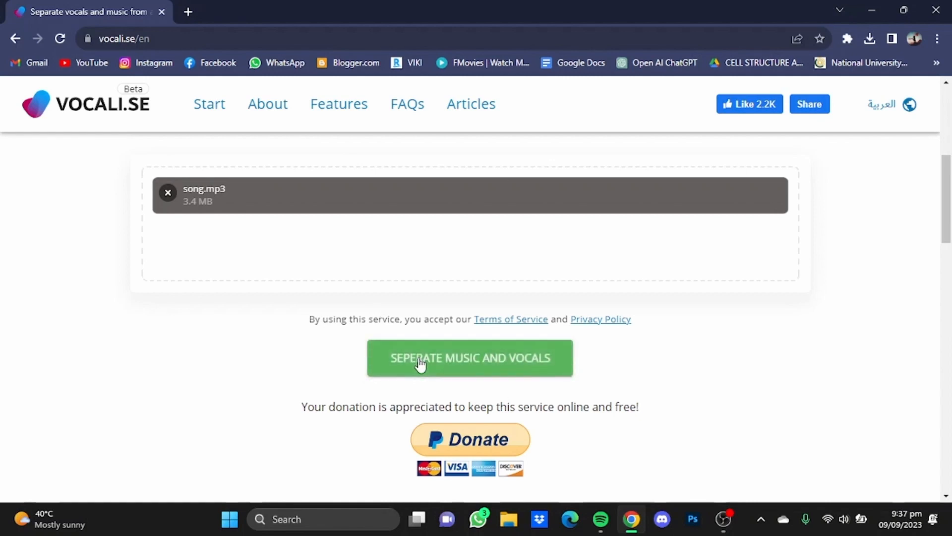
Separate music and vocals, save the Vocali.se_1160 zip to the desktop and view its two MP3 tracks
{"action": "left_click", "coordinate": [469, 358]}
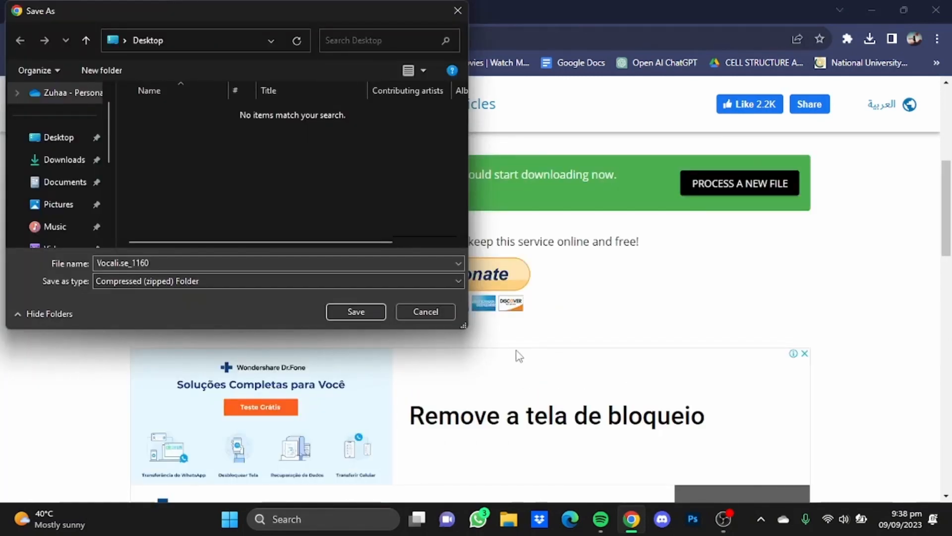
{"action": "mouse_move", "coordinate": [481, 356]}
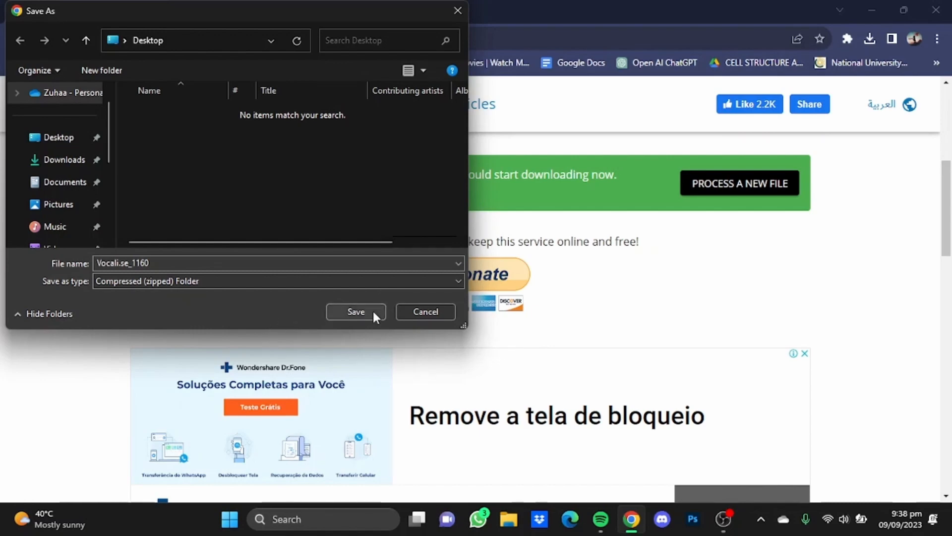
{"action": "left_click", "coordinate": [355, 312]}
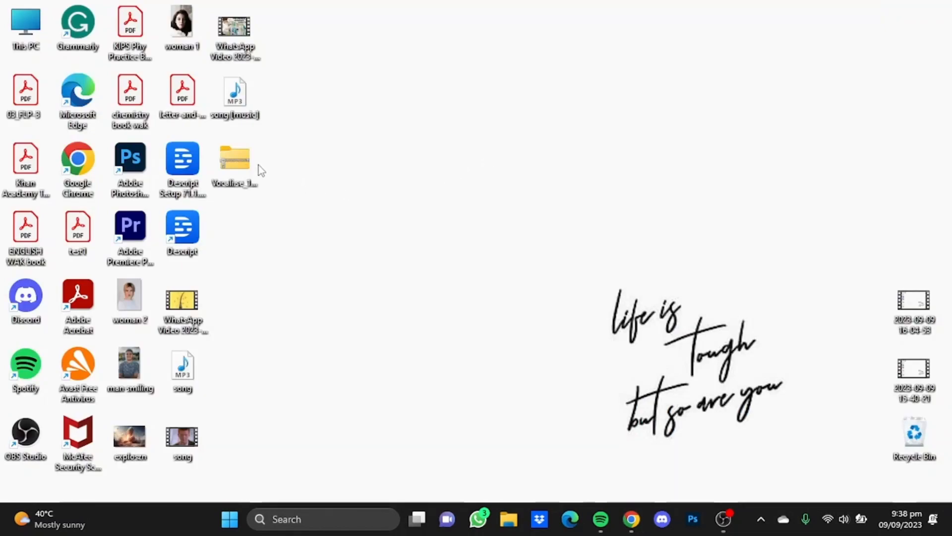
{"action": "double_click", "coordinate": [234, 159]}
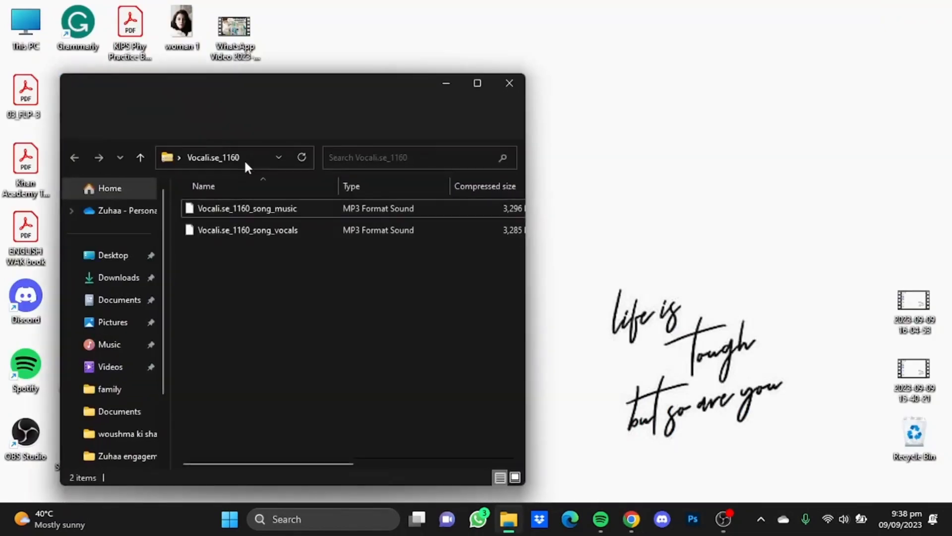